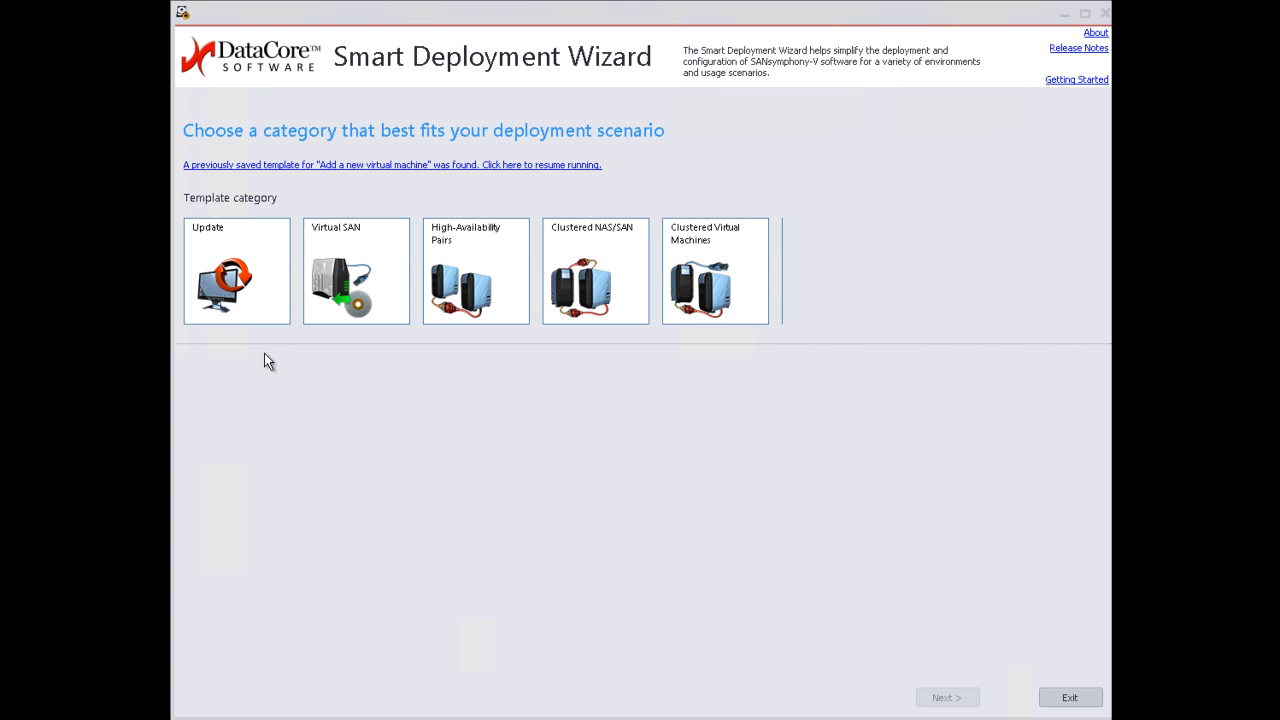
mouse_move(342, 303)
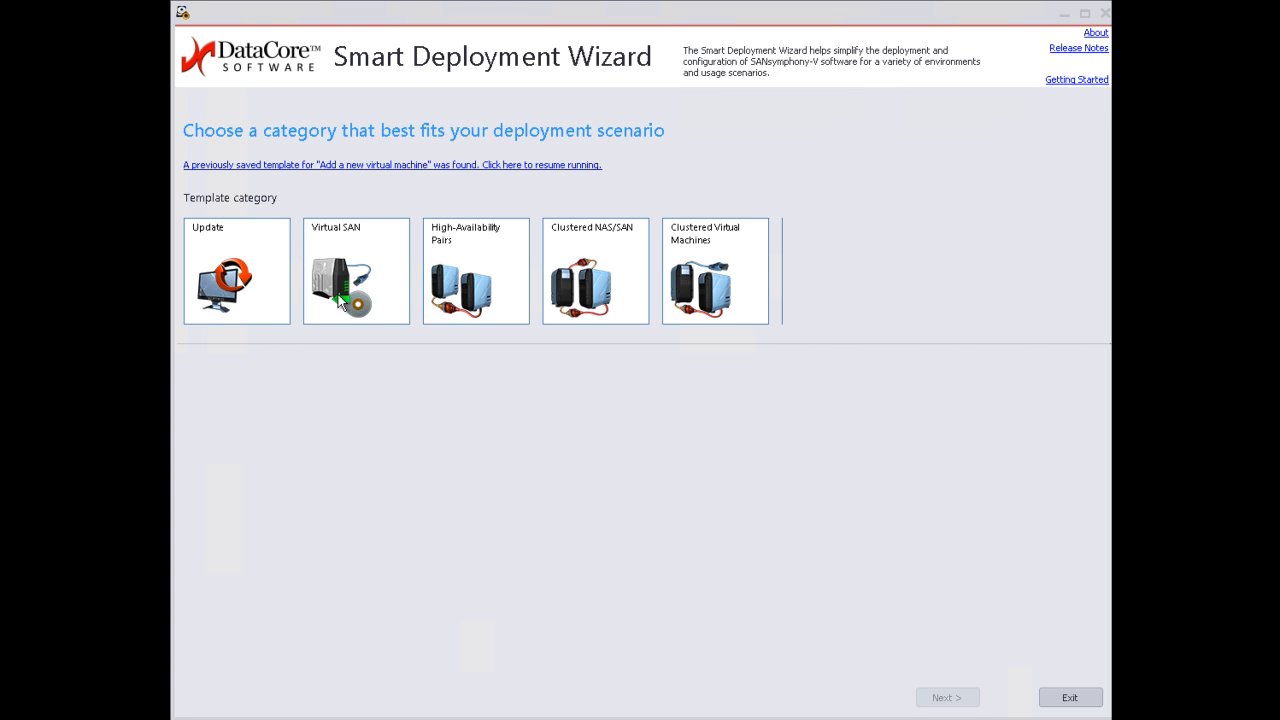
mouse_move(398, 275)
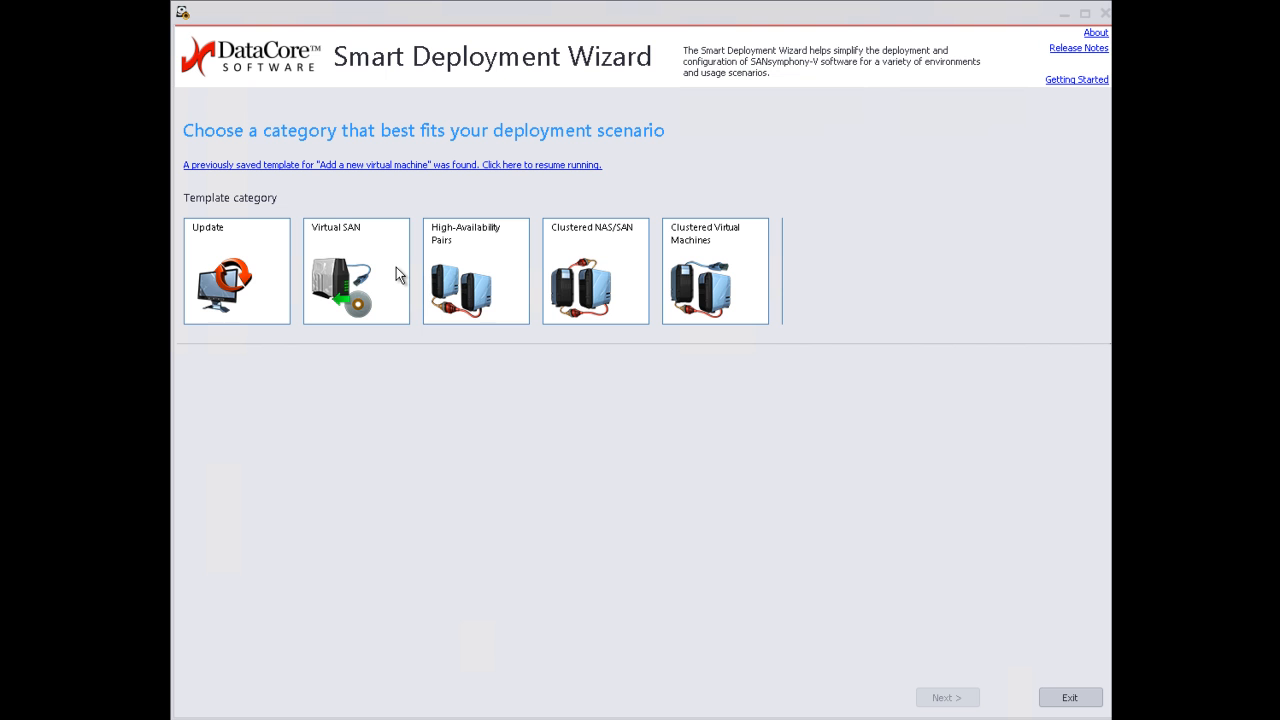
Show the Virtual SAN category's new and additional deployment templates
left_click(356, 270)
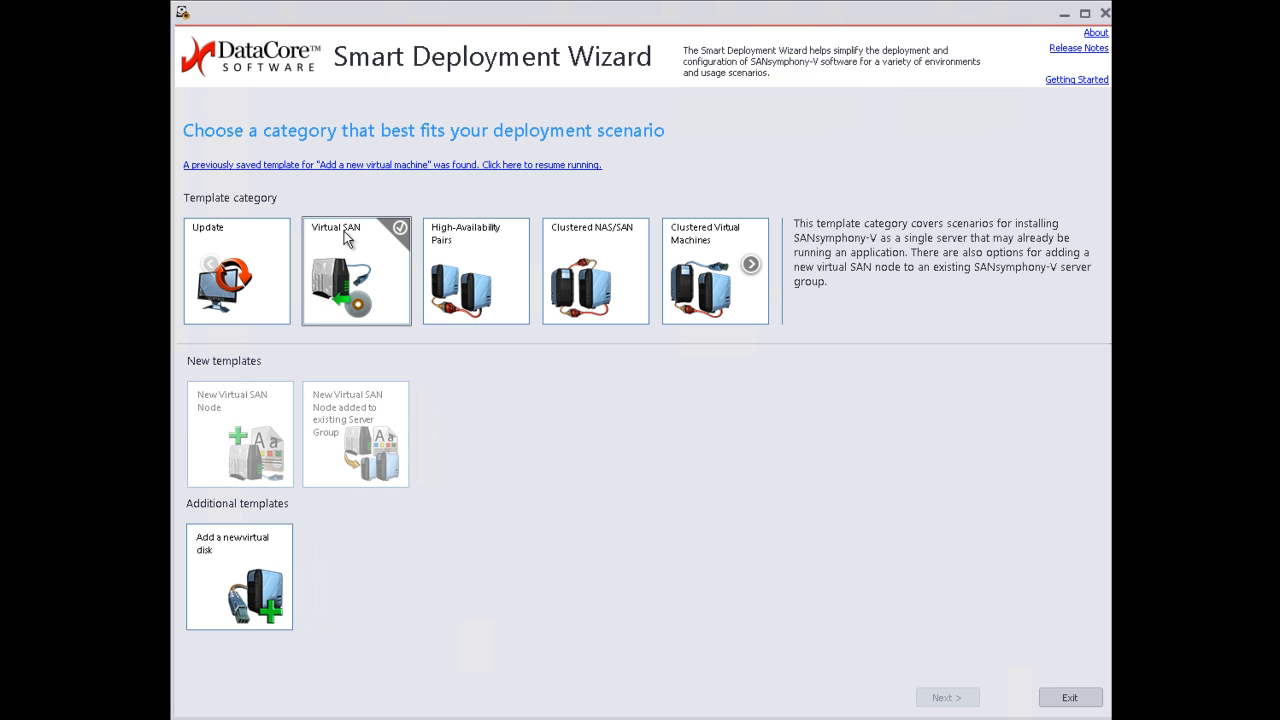
mouse_move(780, 275)
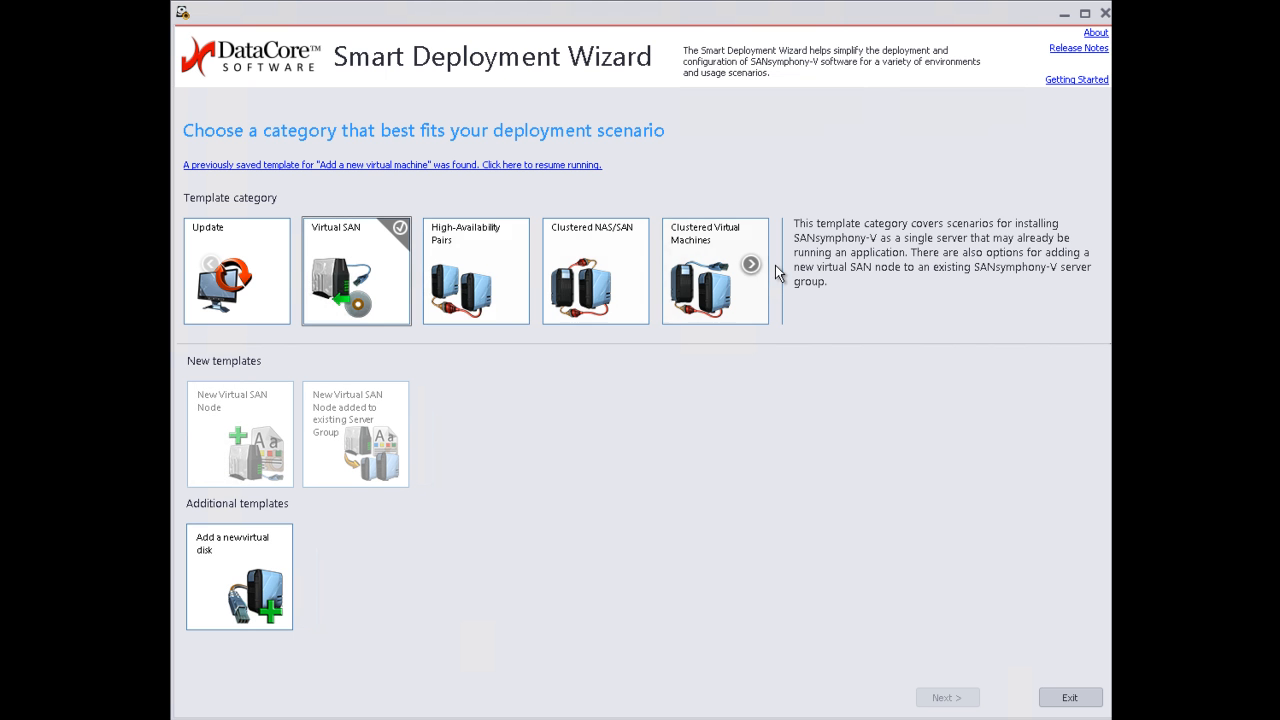
mouse_move(758, 270)
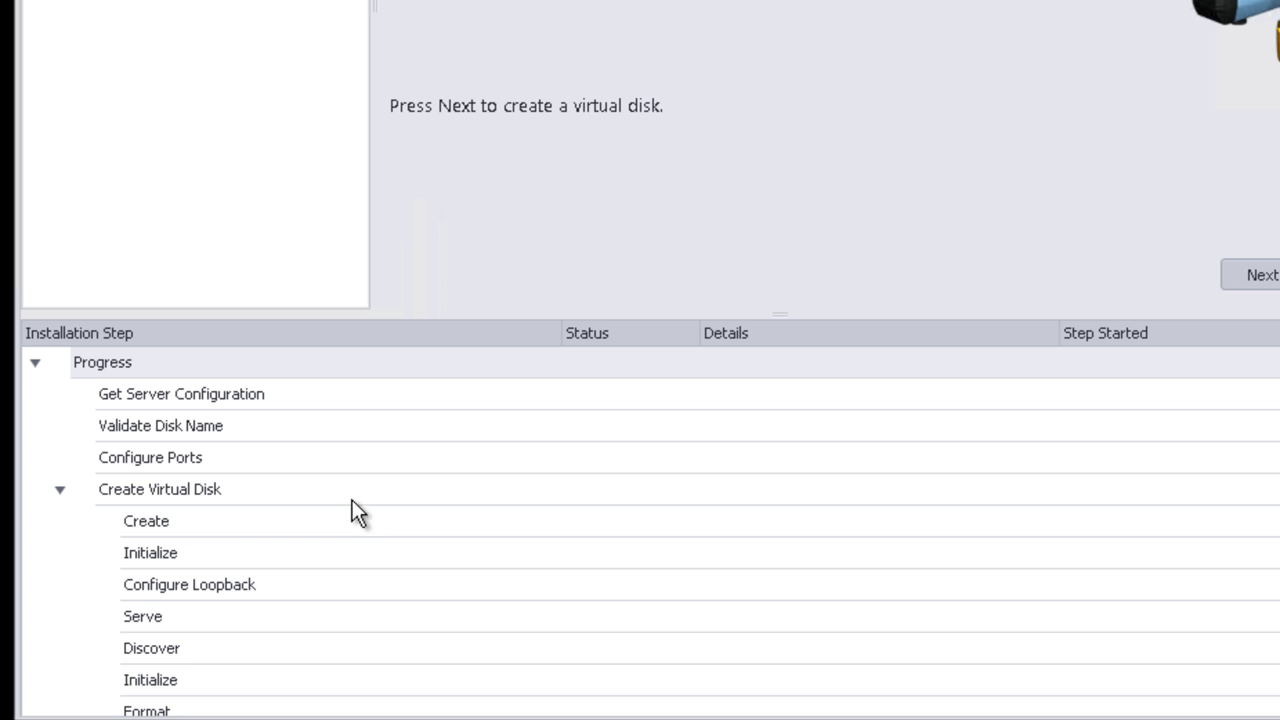
mouse_move(190, 465)
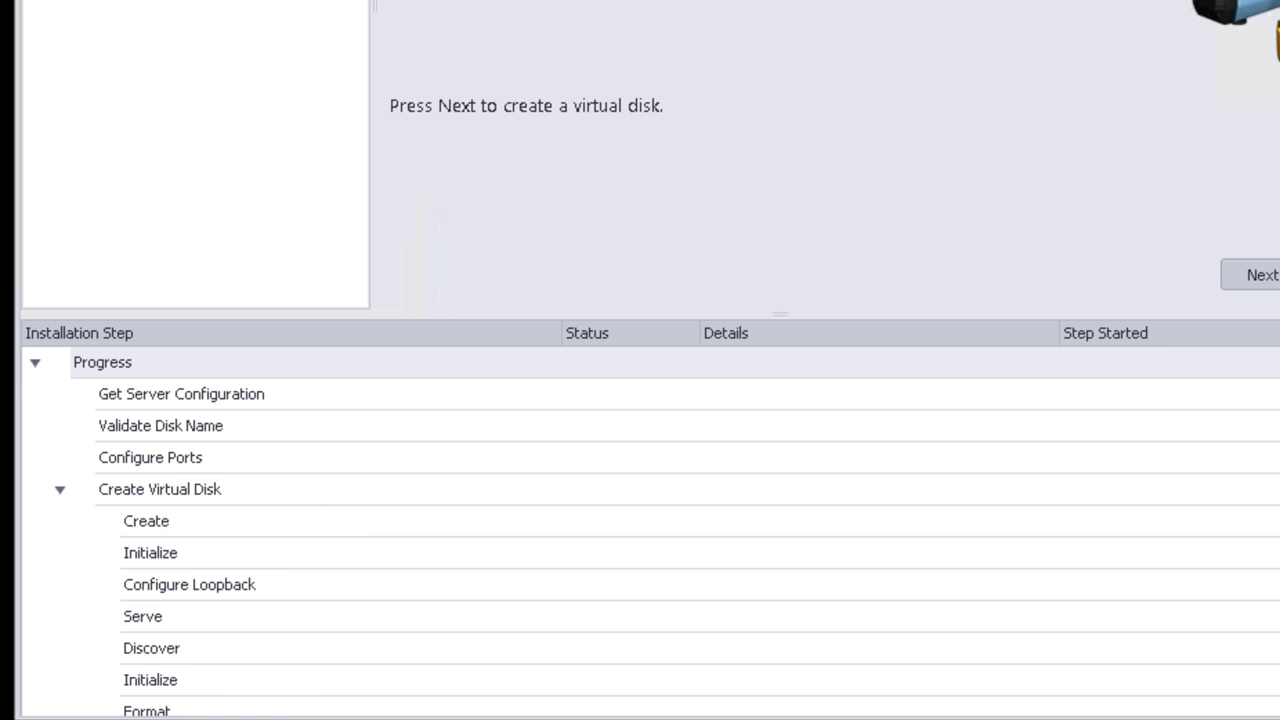
Scroll through the Add a new virtual disk template's installation steps
scroll("down", 3)
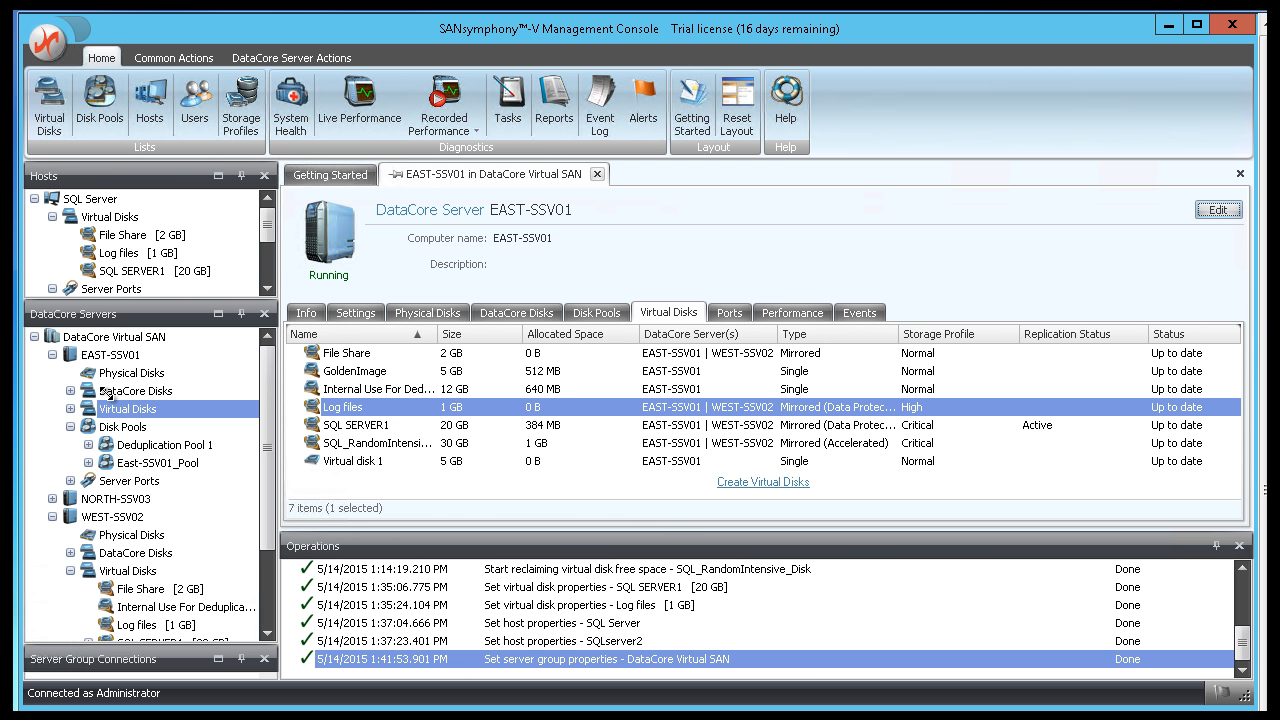
Select DataCore Virtual SAN, then EAST-SSV01, then WEST-SSV02 to view each one's details
left_click(114, 336)
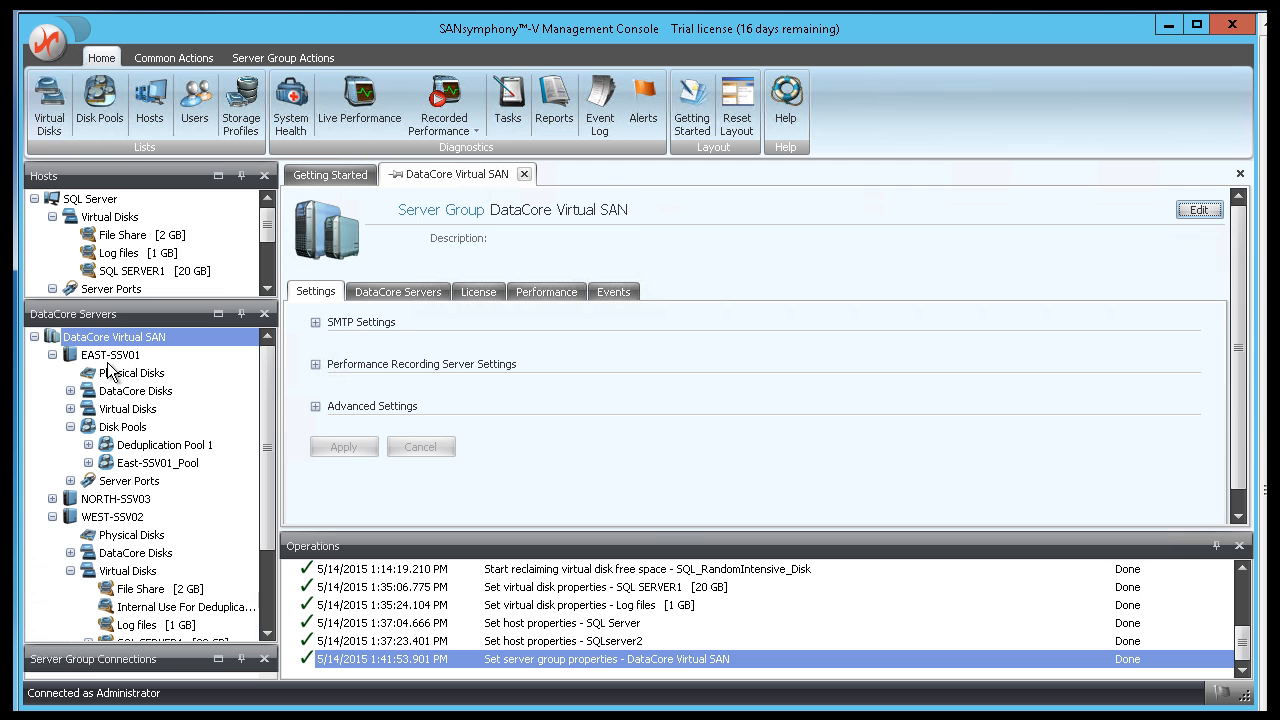
left_click(110, 355)
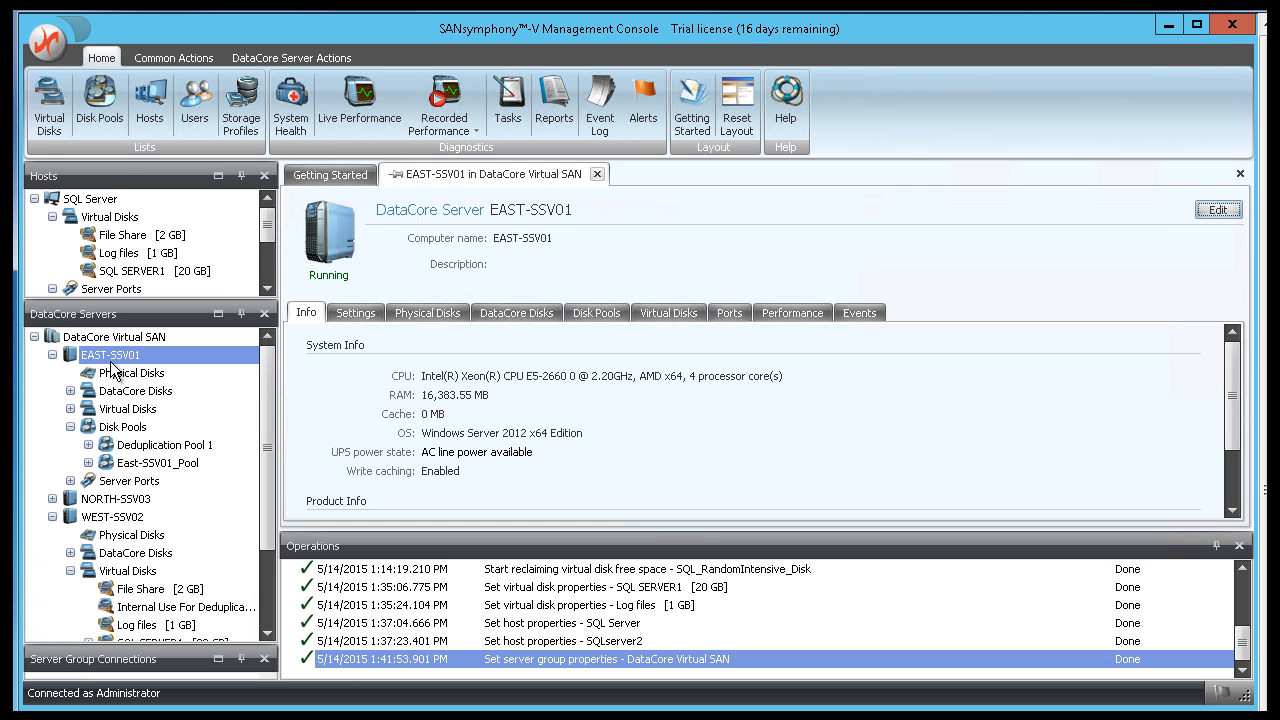
left_click(112, 517)
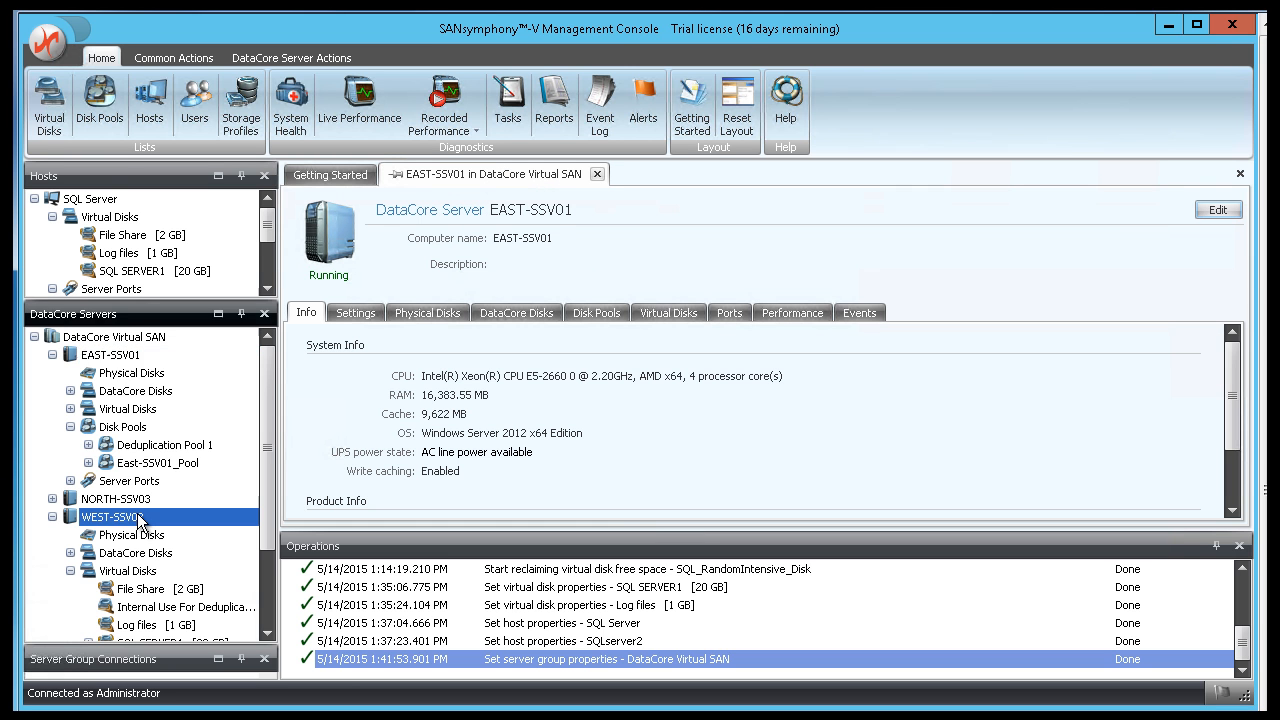
left_click(113, 517)
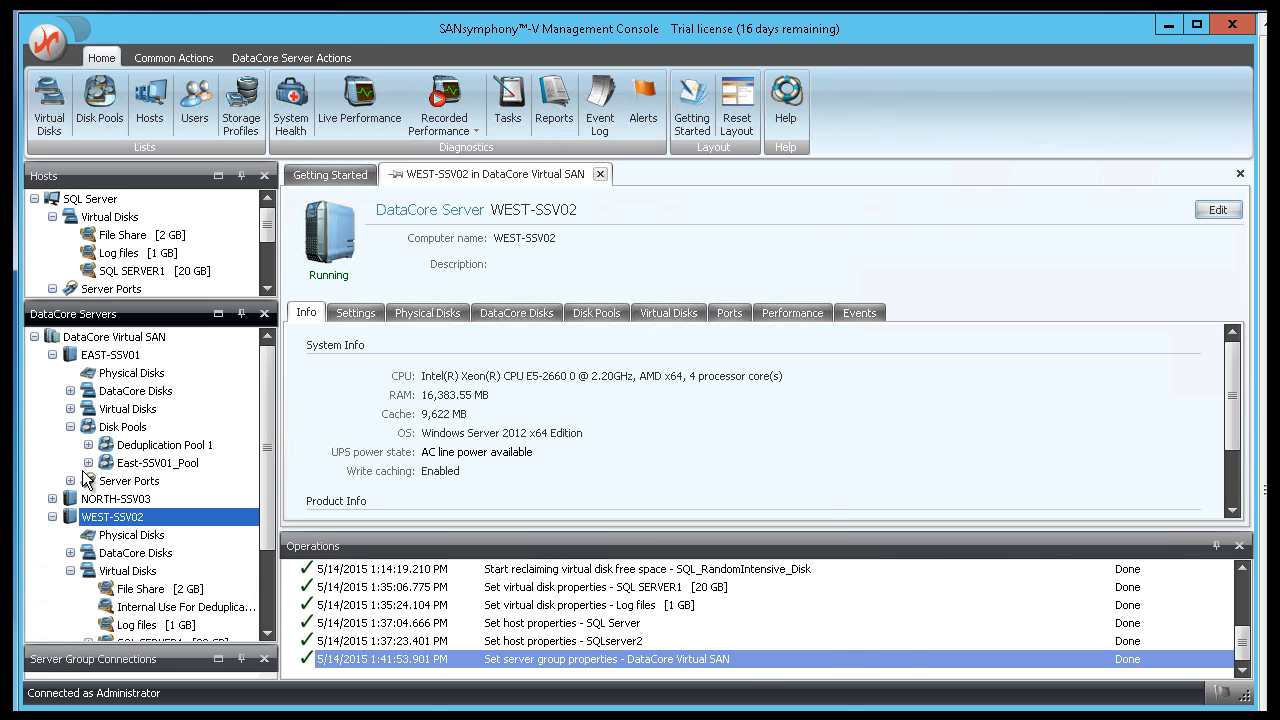